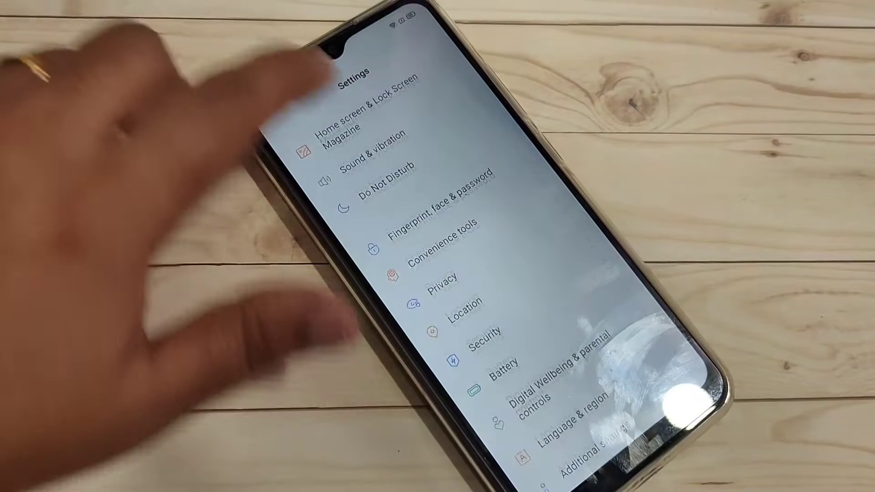
# Navigate from the main Settings list through Additional settings into Developer options.
pyautogui.scroll(-3)
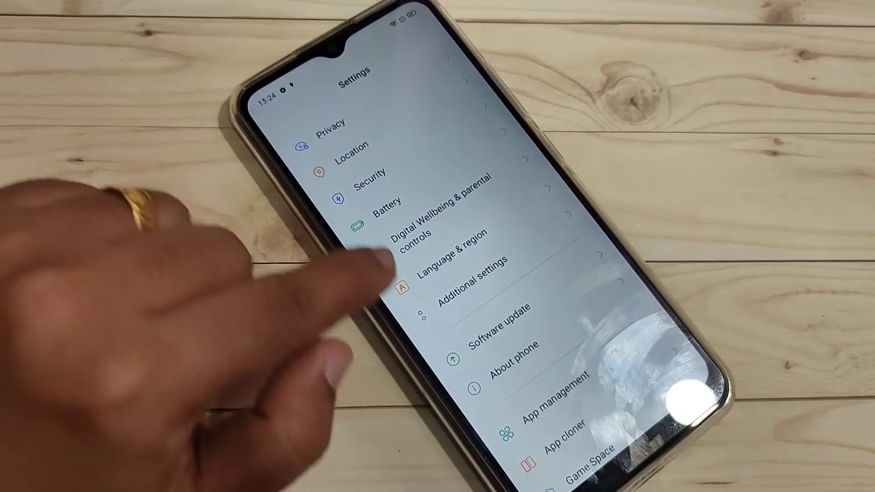
pyautogui.click(469, 278)
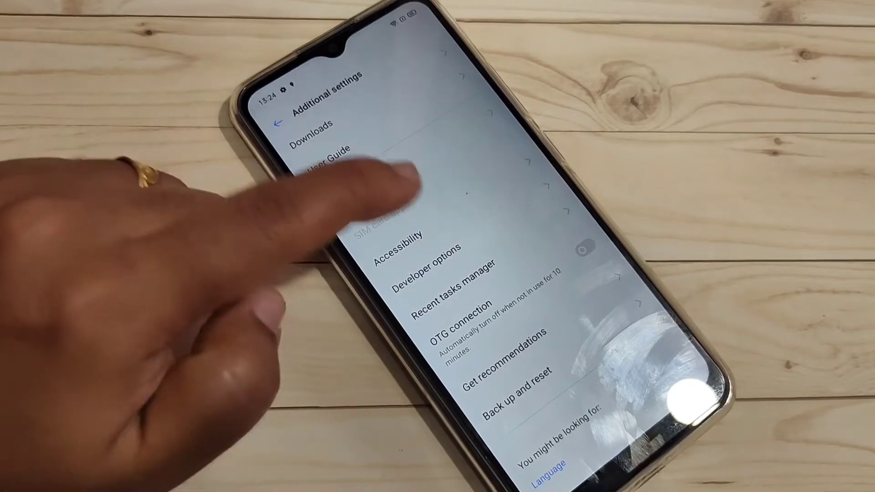
pyautogui.click(427, 266)
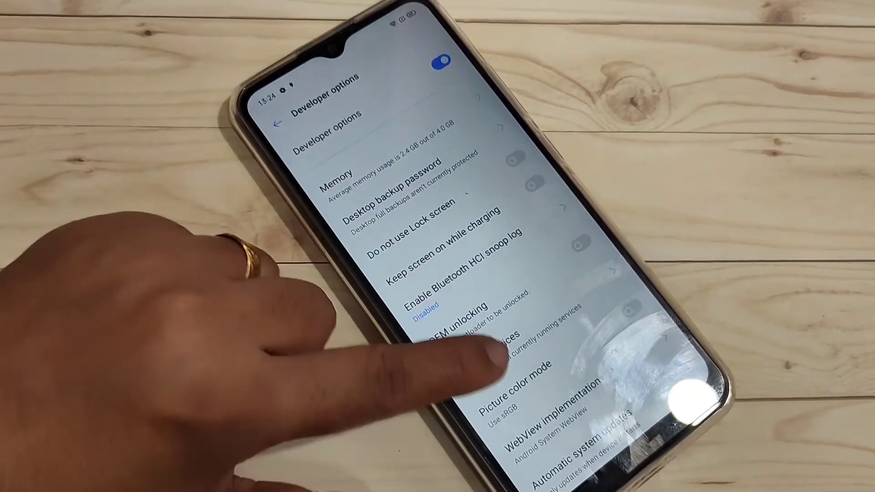
# Switch on USB debugging in the Debugging section of Developer options.
pyautogui.scroll(-3)
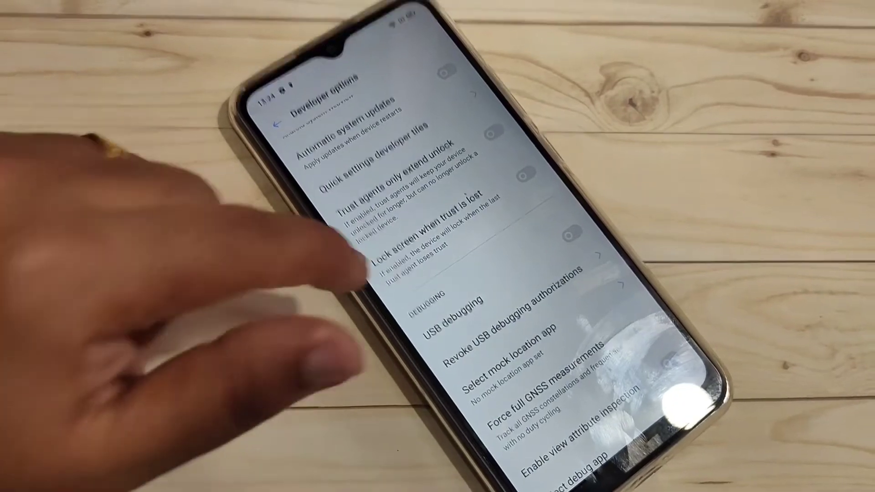
pyautogui.click(442, 302)
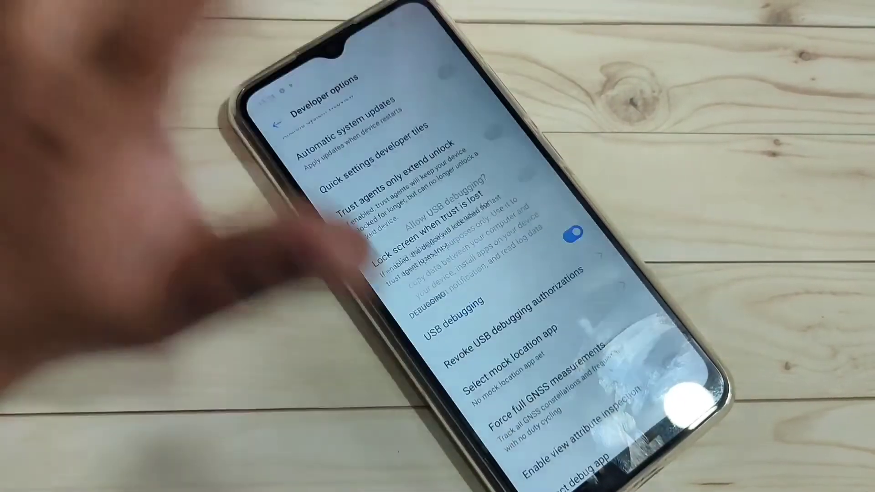